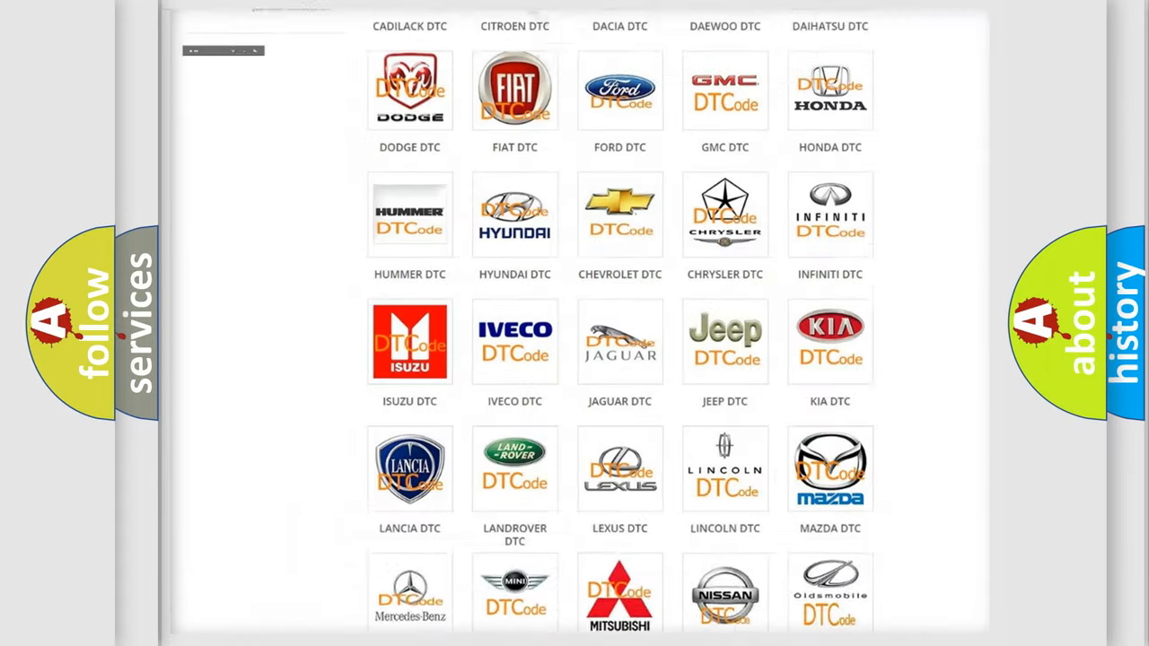
- Open the Nissan DTC list from the brand grid and browse through its codes
{"action": "scroll", "scroll_direction": "up", "scroll_amount": 3}
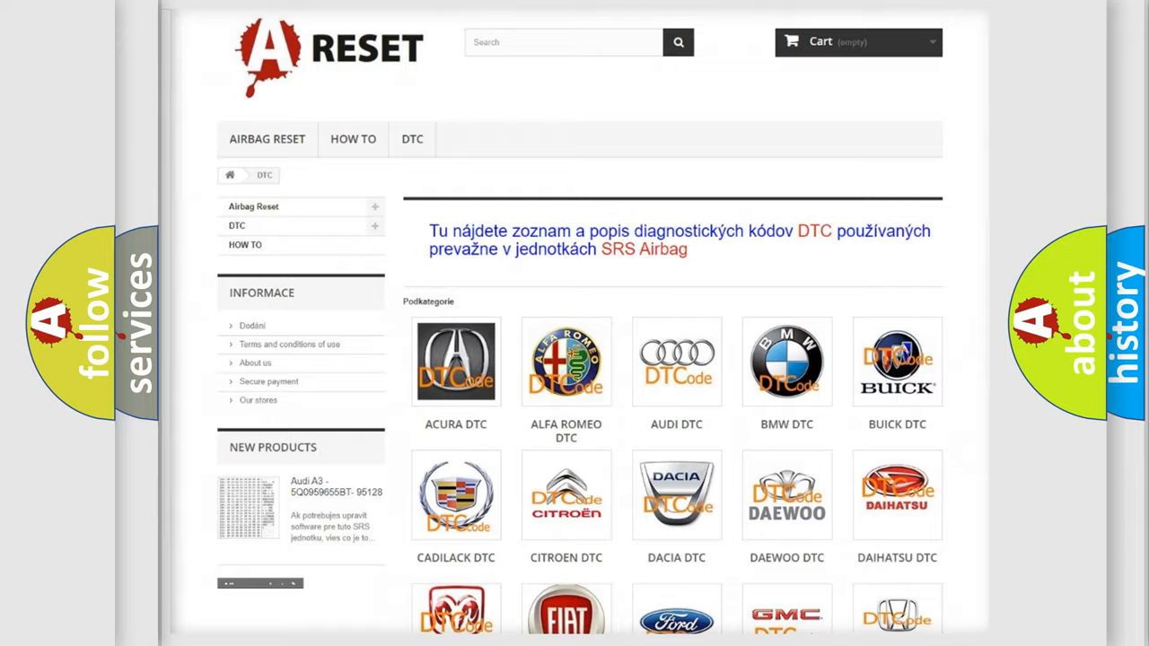
{"action": "scroll", "scroll_direction": "down", "scroll_amount": 3}
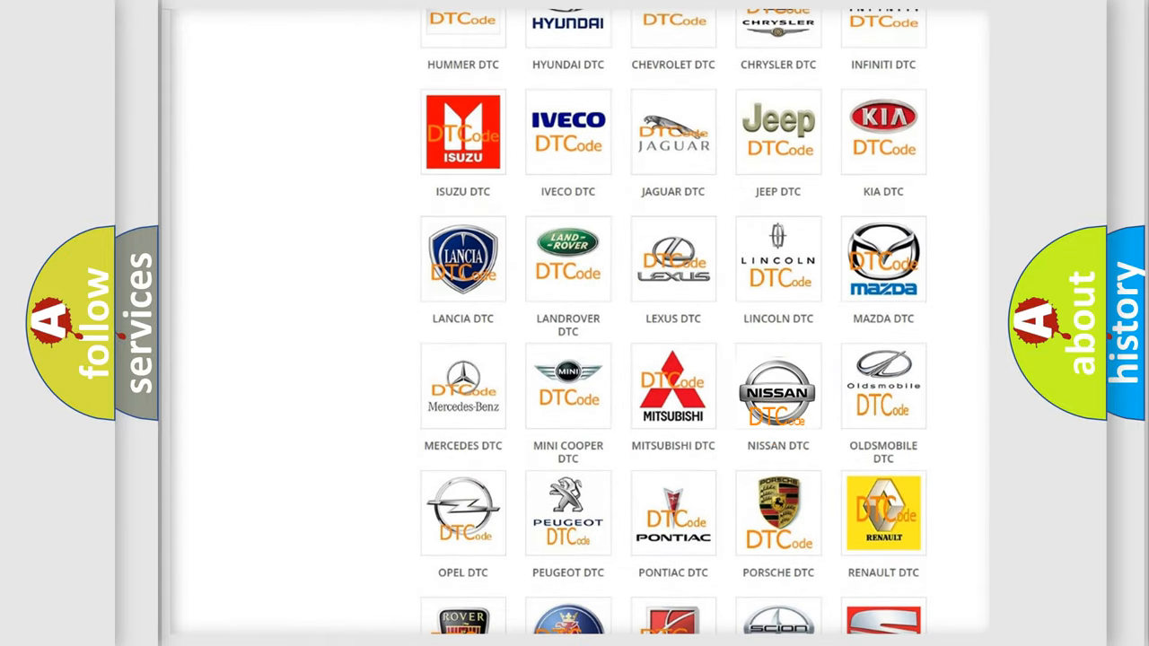
{"action": "left_click", "coordinate": [779, 386]}
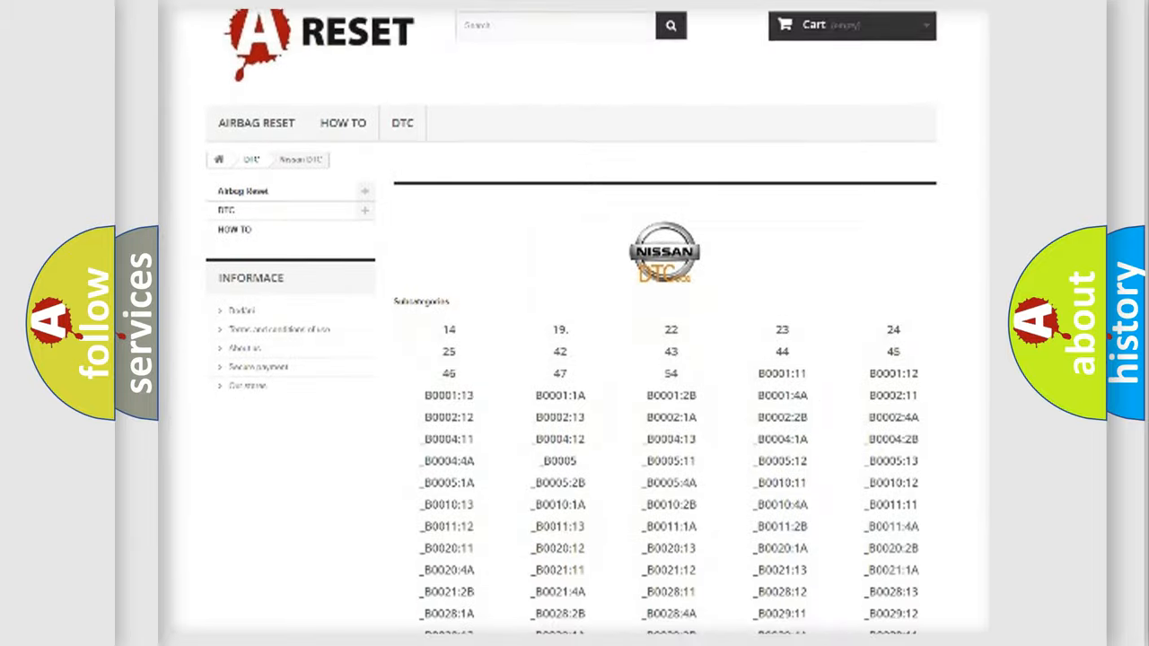
{"action": "scroll", "scroll_direction": "down", "scroll_amount": 3}
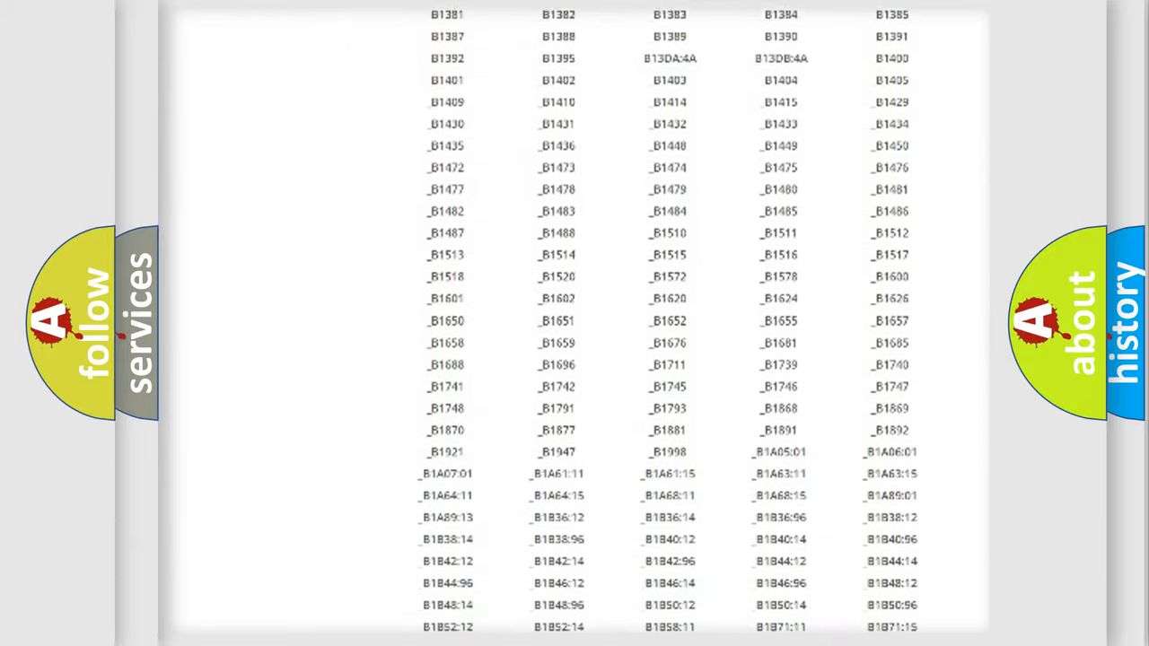
{"action": "scroll", "scroll_direction": "up", "scroll_amount": 3}
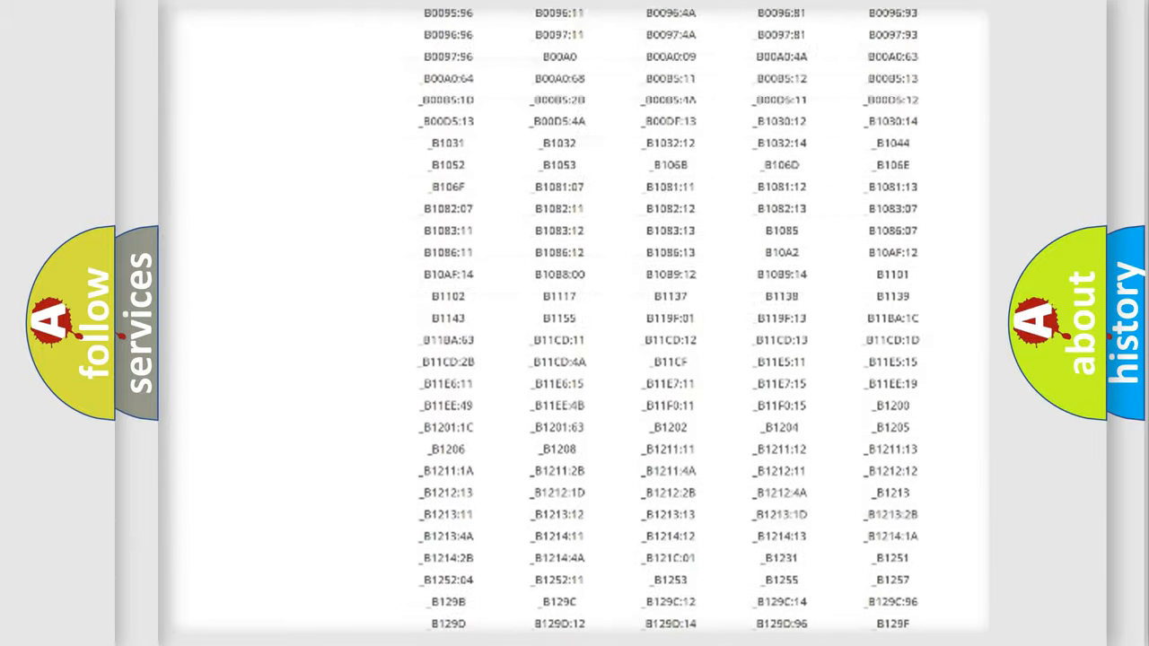
{"action": "scroll", "scroll_direction": "up", "scroll_amount": 3}
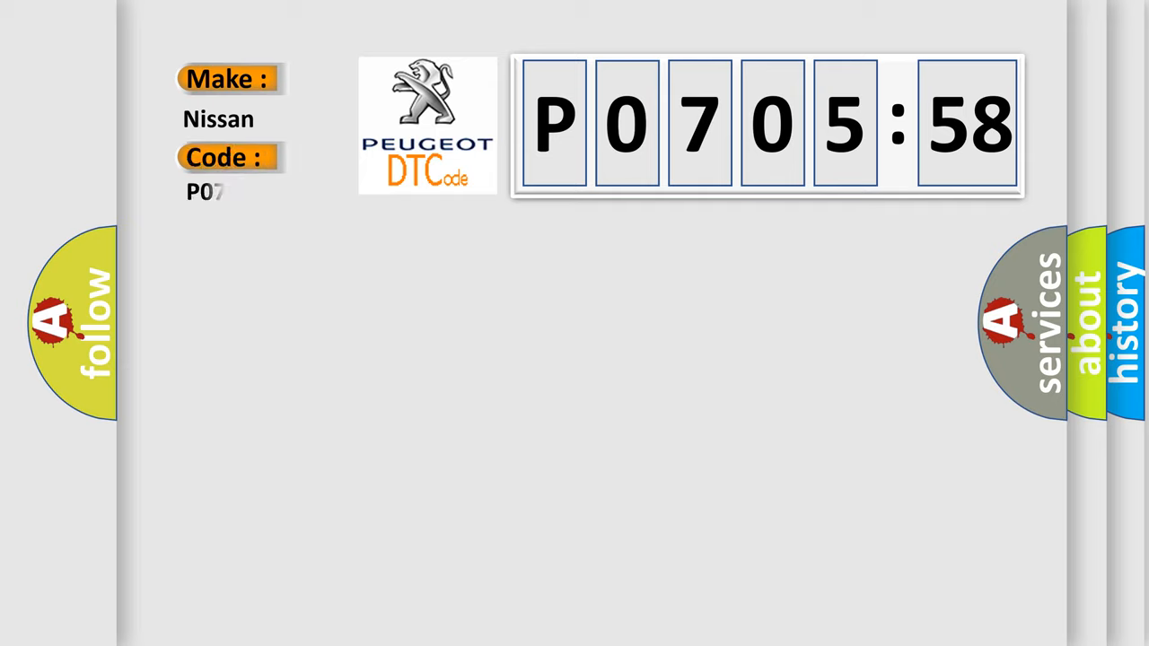
- Complete the Code field to read P0705758 under Make: Nissan
{"action": "type", "text": "05758"}
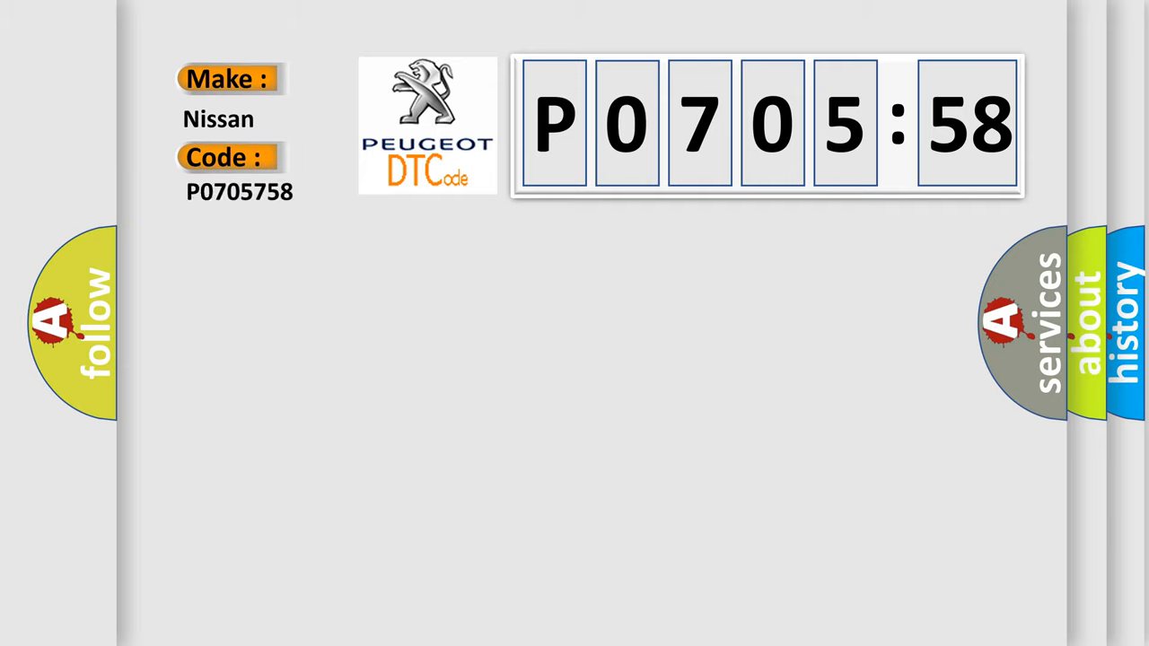